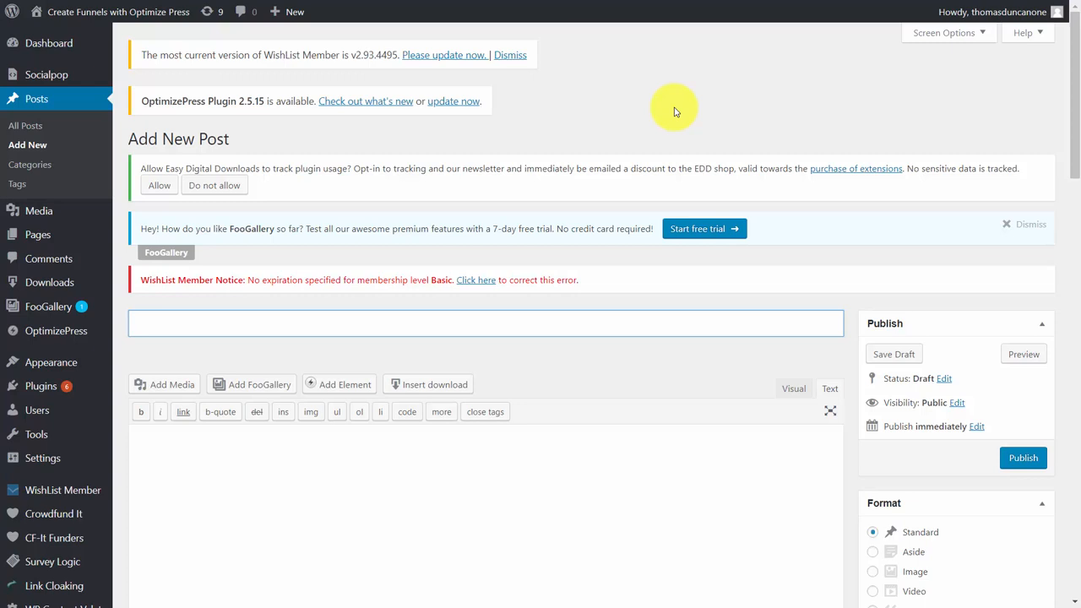
Title the new post 'Sample Post'.
text(Sample Post)
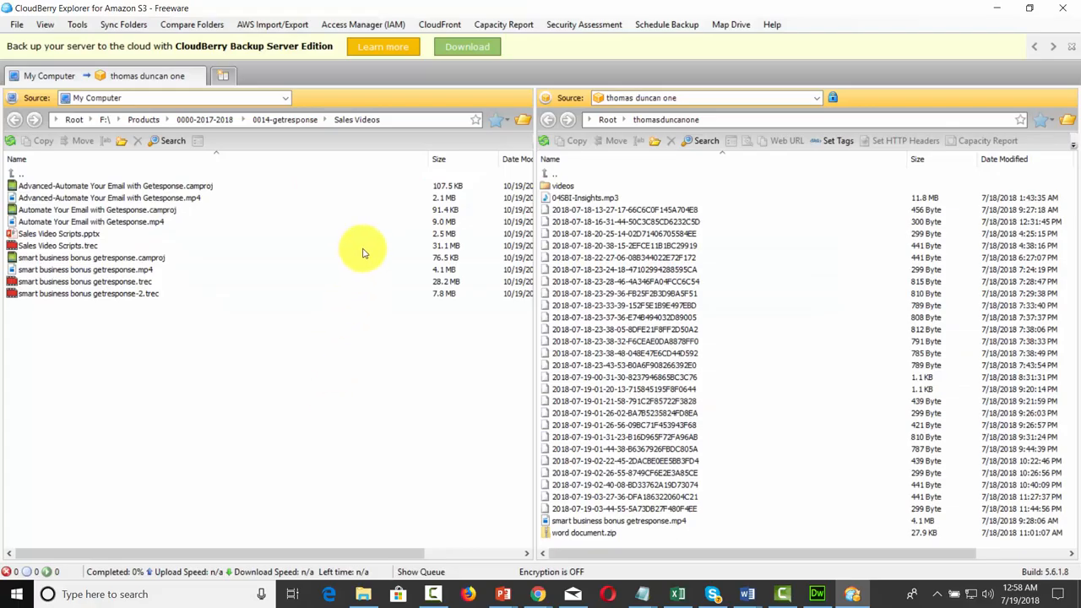
Generate a Web URL for the Insights MP3 file in the S3 bucket.
click(583, 197)
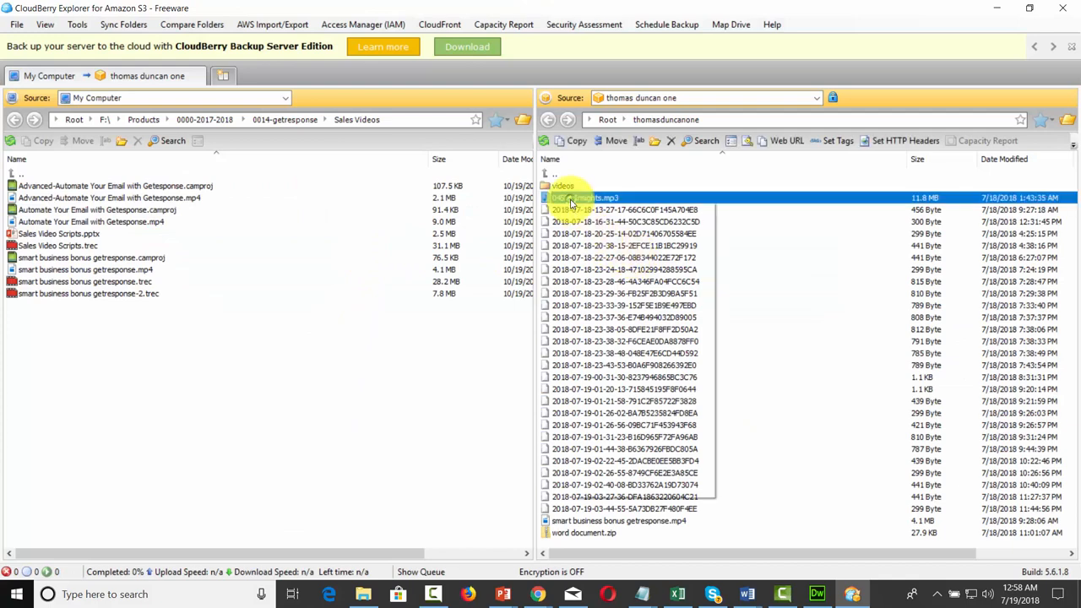
right_click(583, 198)
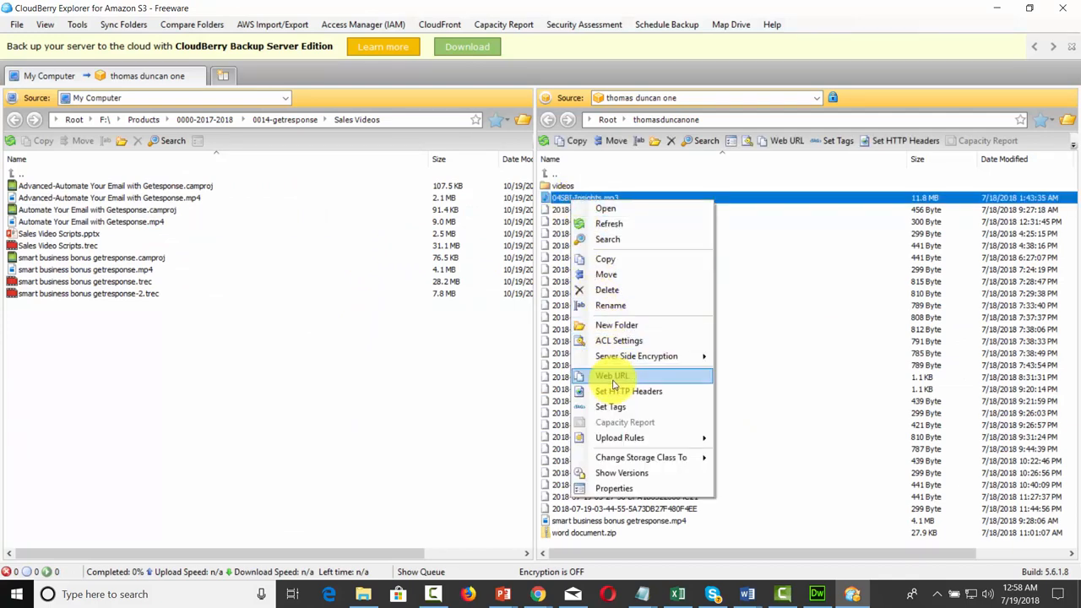
click(612, 375)
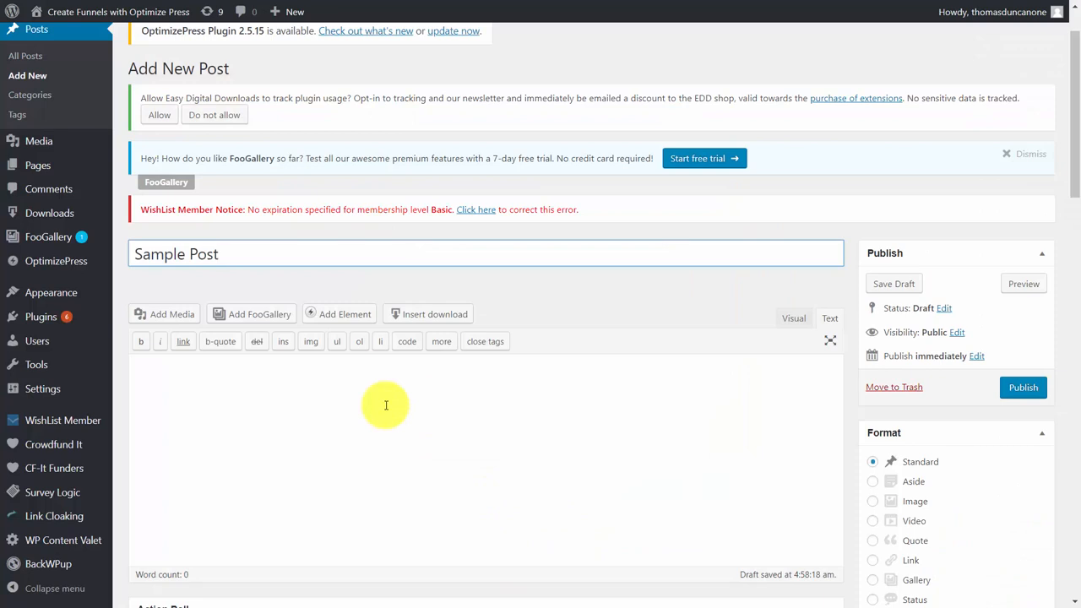
Paste the copied MP3 S3 link into the Sample Post body and publish it.
right_click(385, 405)
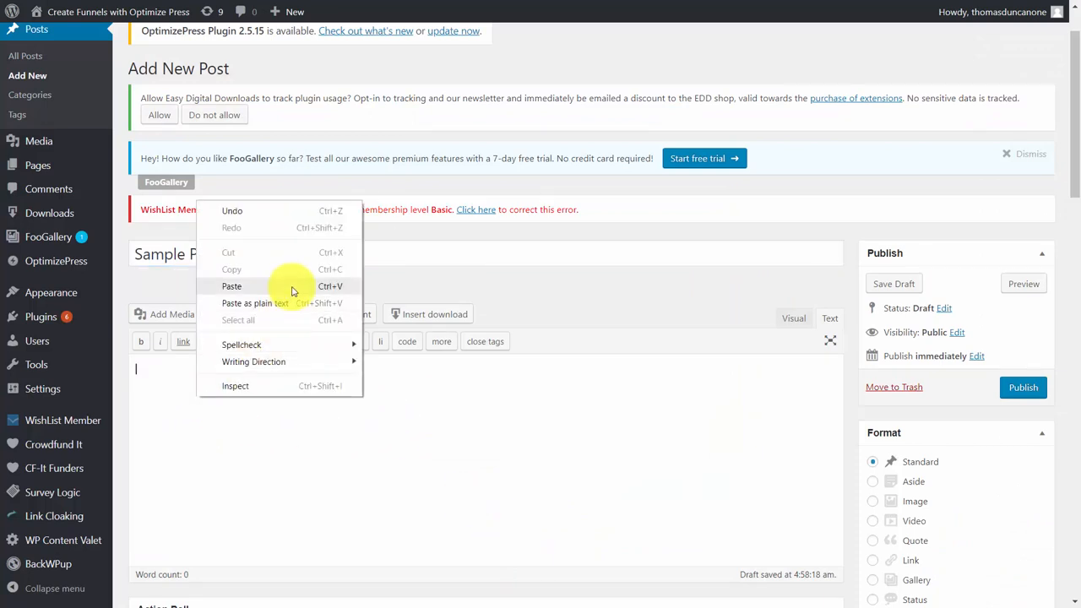
click(232, 285)
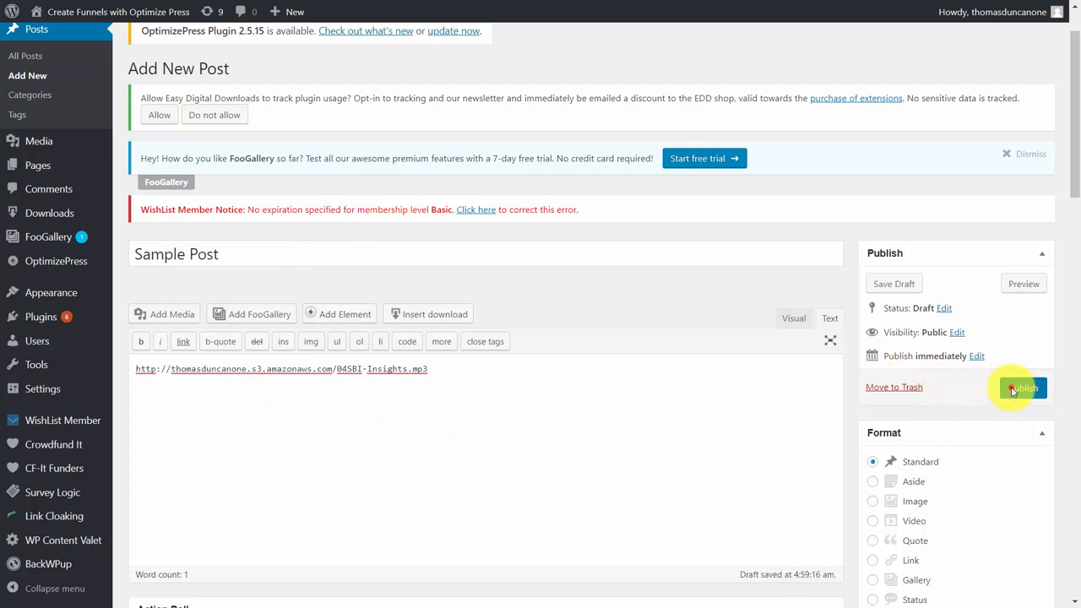
click(1023, 387)
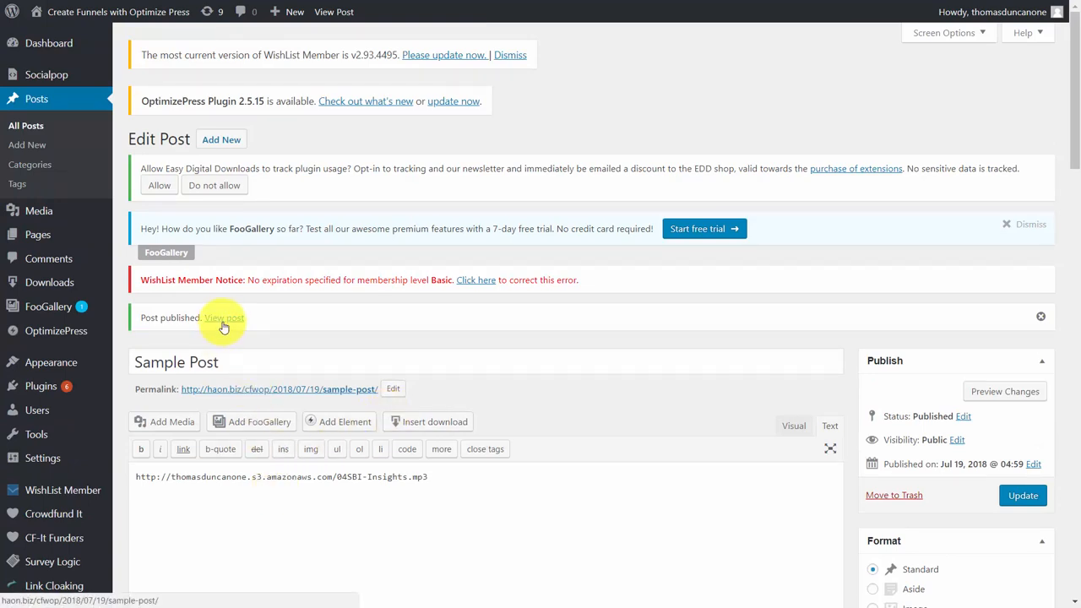
View the published Sample Post on the live site from the 'Post published' notice.
click(223, 317)
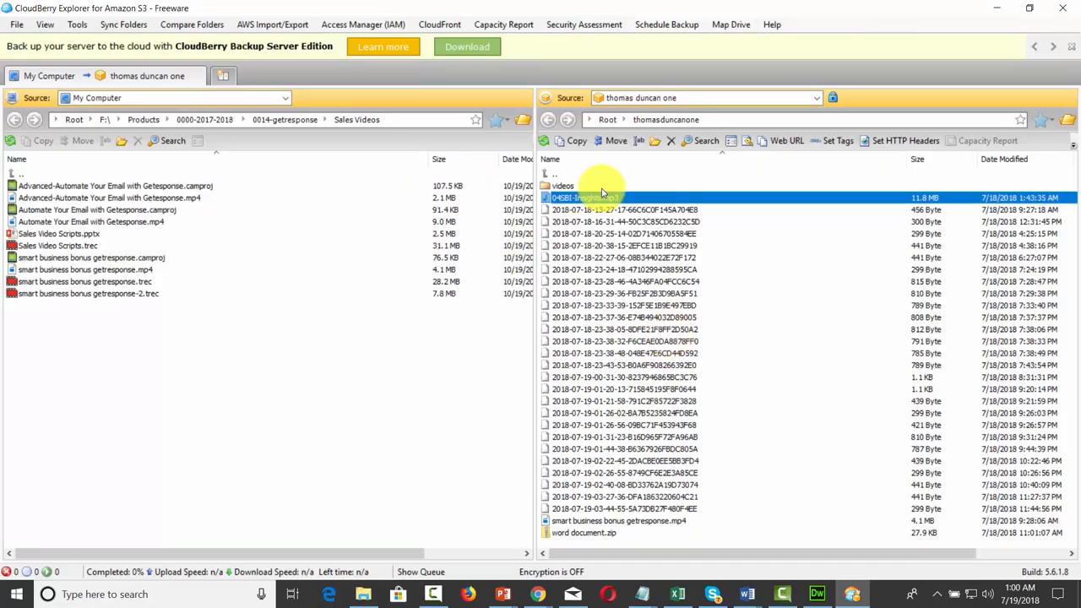
Generate and copy the Web URL for smart business bonus getresponse.mp4 in the bucket.
click(625, 365)
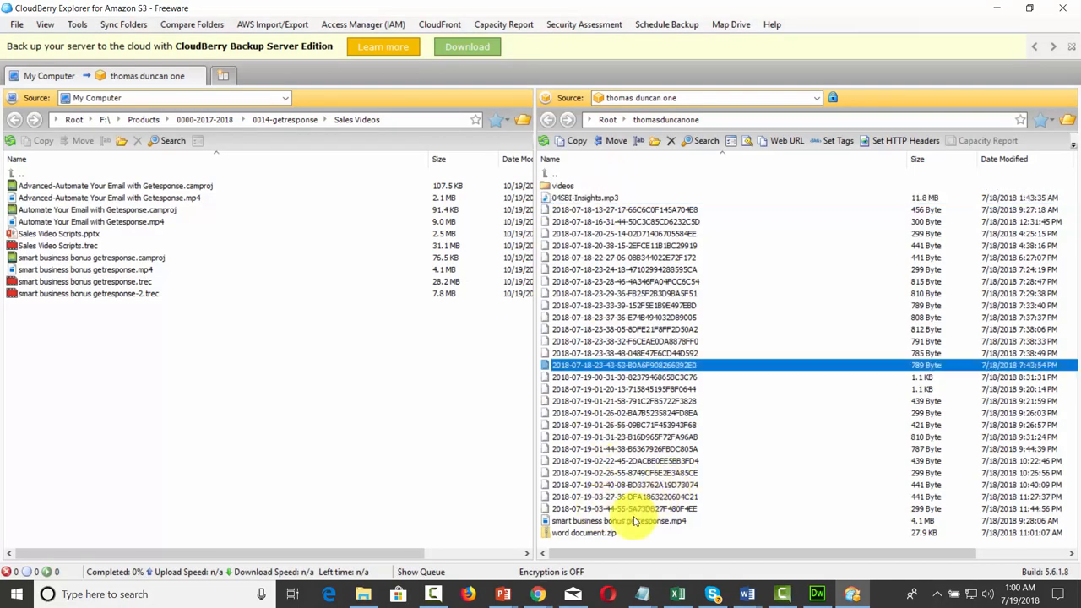
click(618, 520)
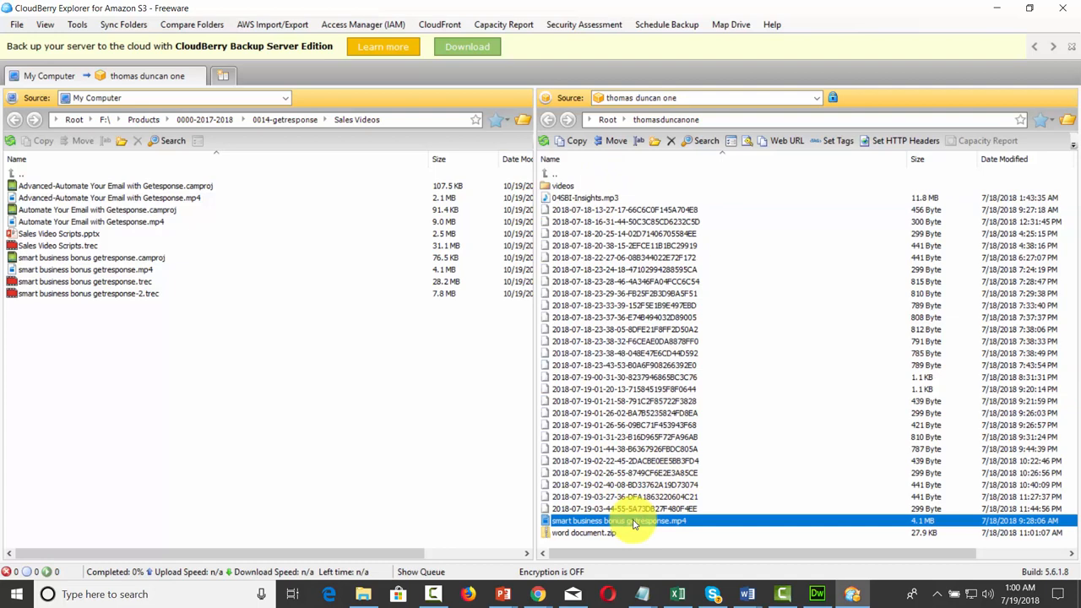
right_click(618, 520)
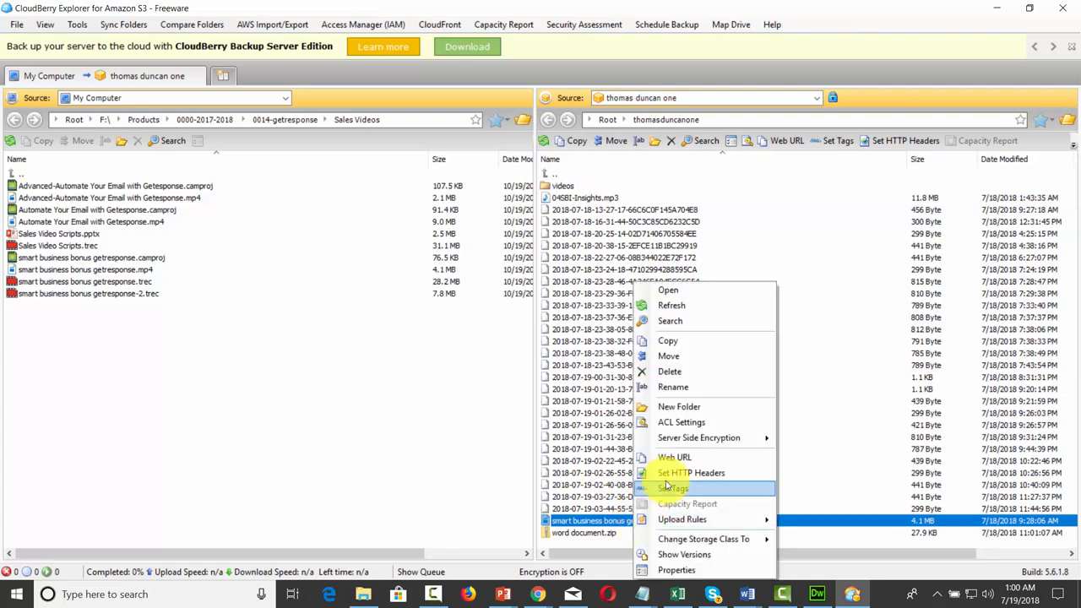
click(674, 456)
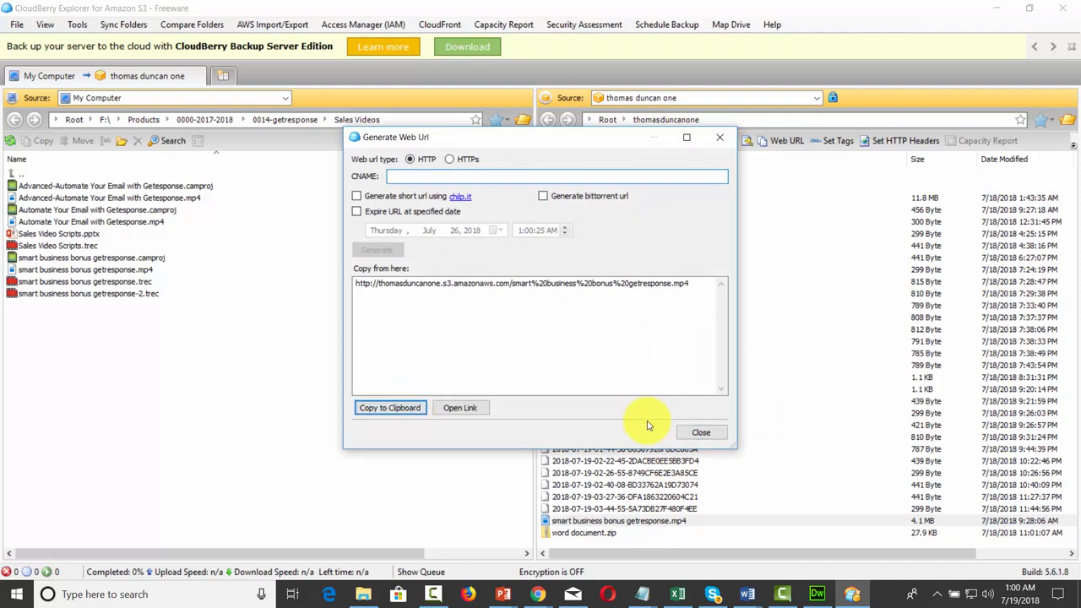
click(701, 432)
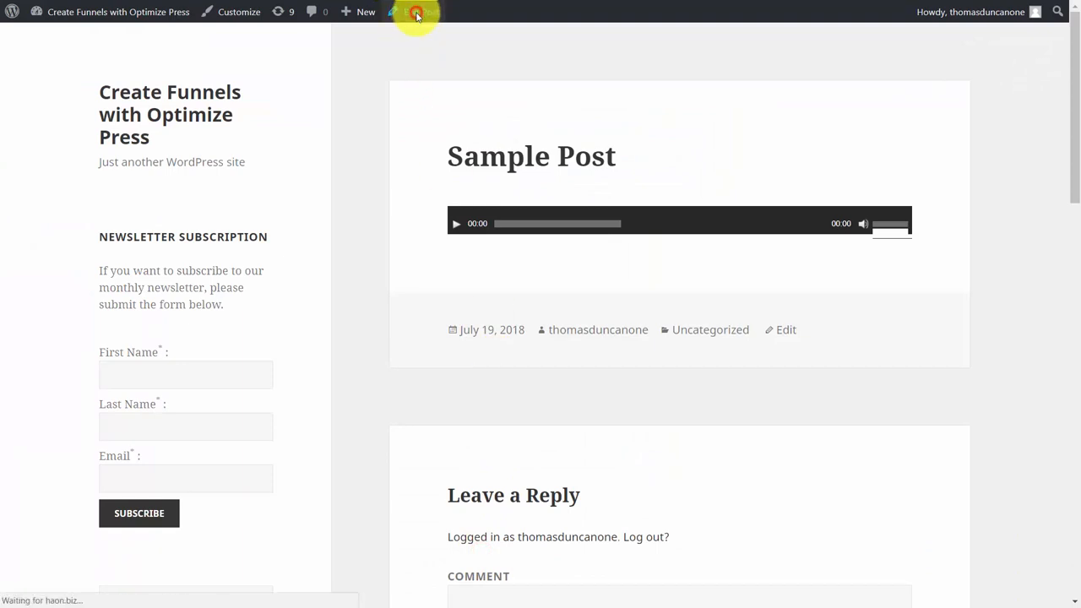
Return to editing Sample Post via Edit Post in the admin bar.
click(415, 12)
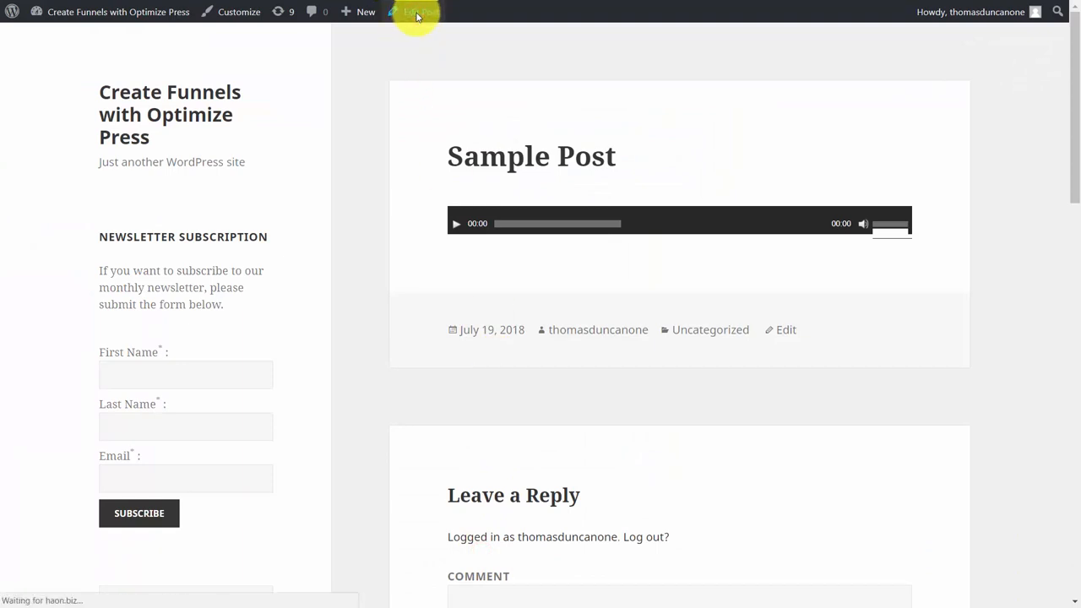
click(416, 12)
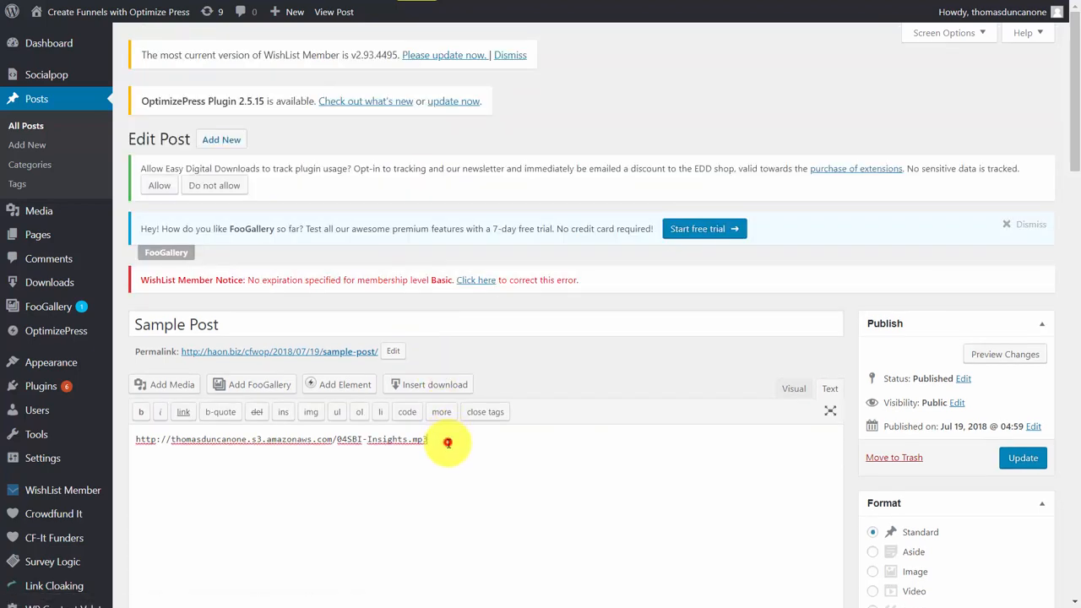
Replace the MP3 link in the post body with the MP4 link and update the post.
drag(448, 439, 132, 439)
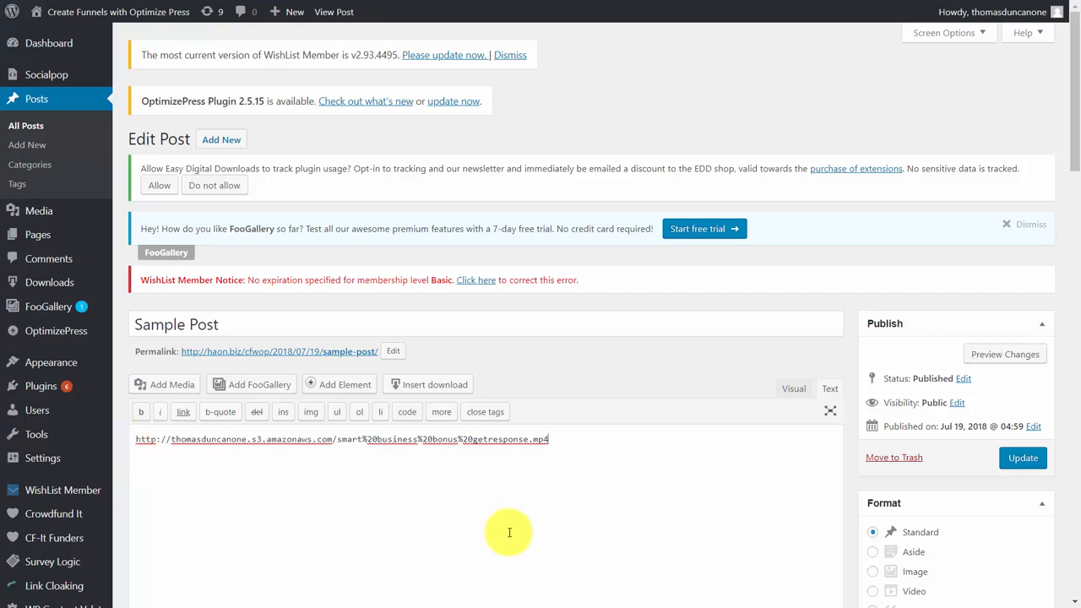
click(1023, 456)
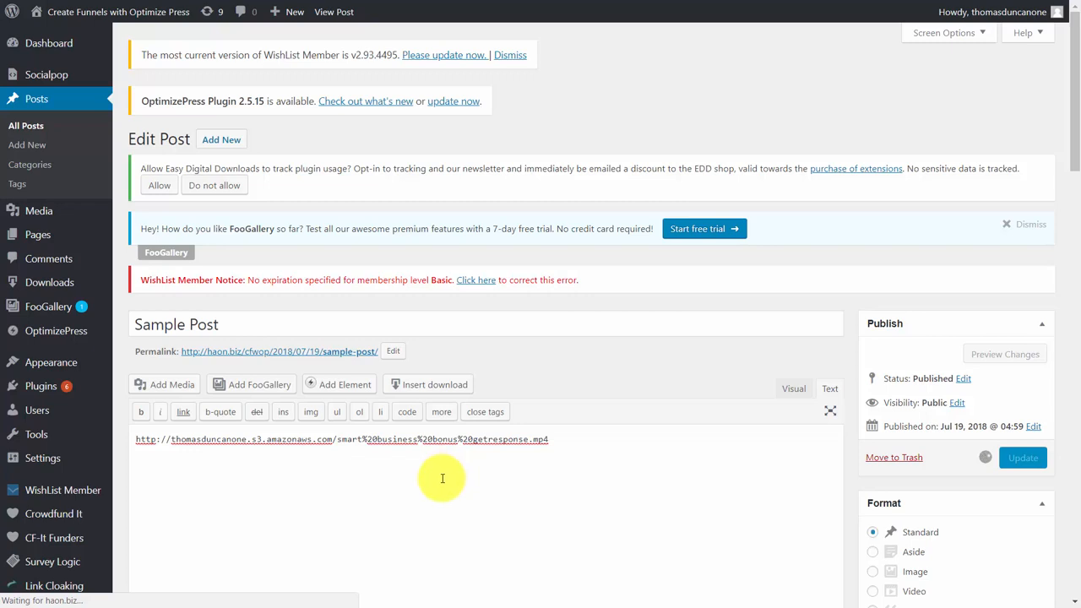
click(1021, 456)
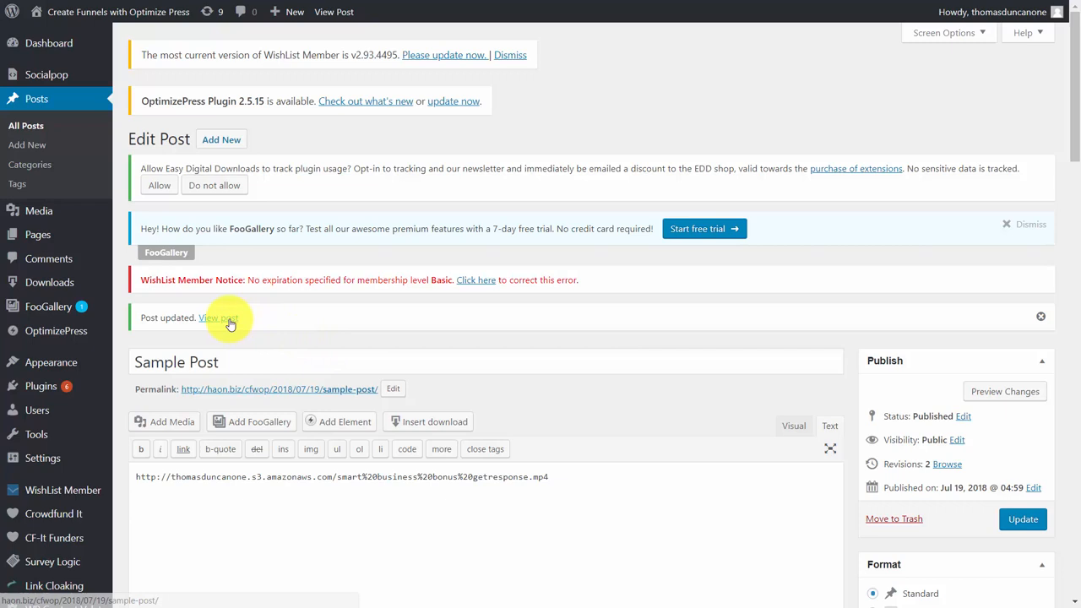
View the updated Sample Post on the site from the 'Post updated' notice.
click(219, 318)
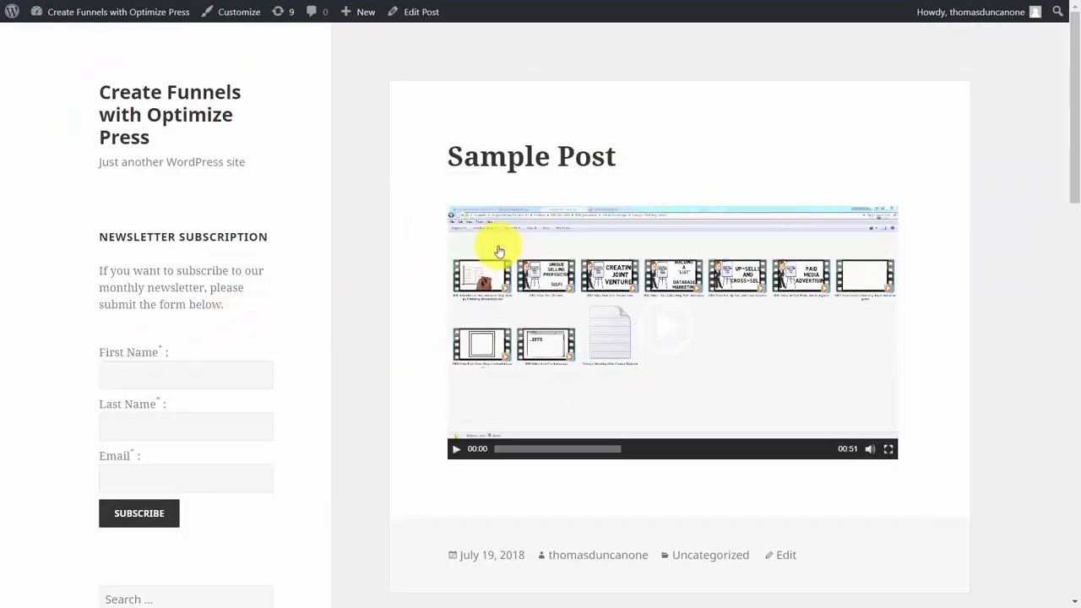
mouse_move(773, 233)
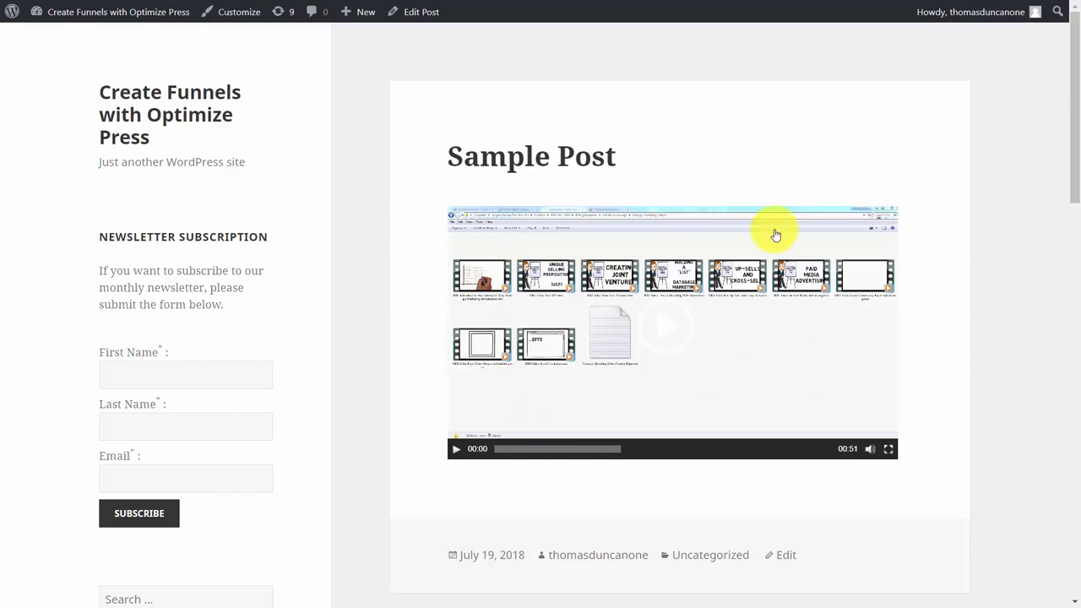